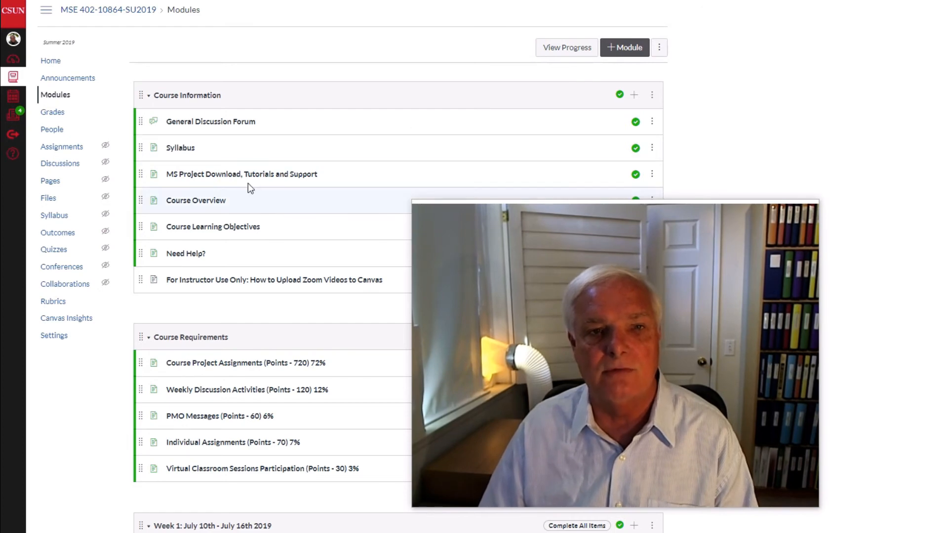
scroll("down", 3)
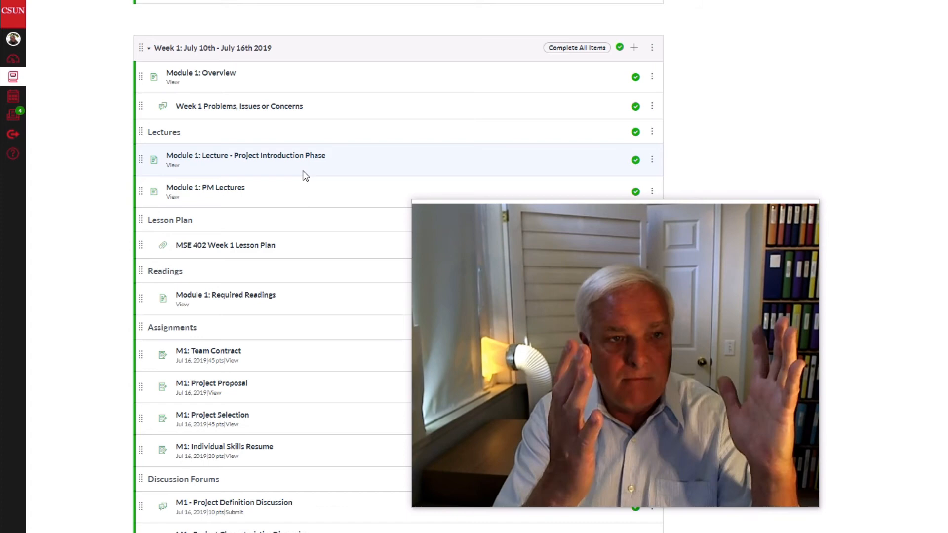
scroll("down", 3)
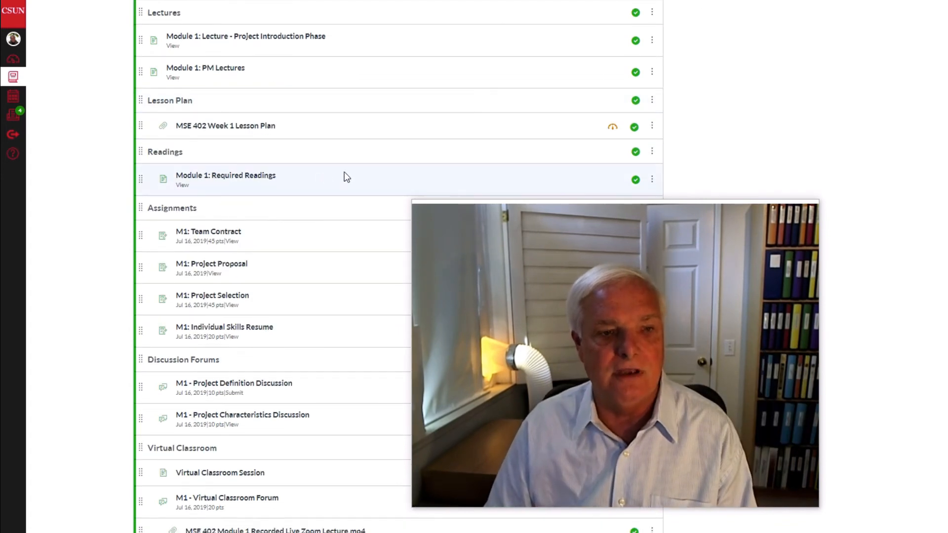
scroll("down", 3)
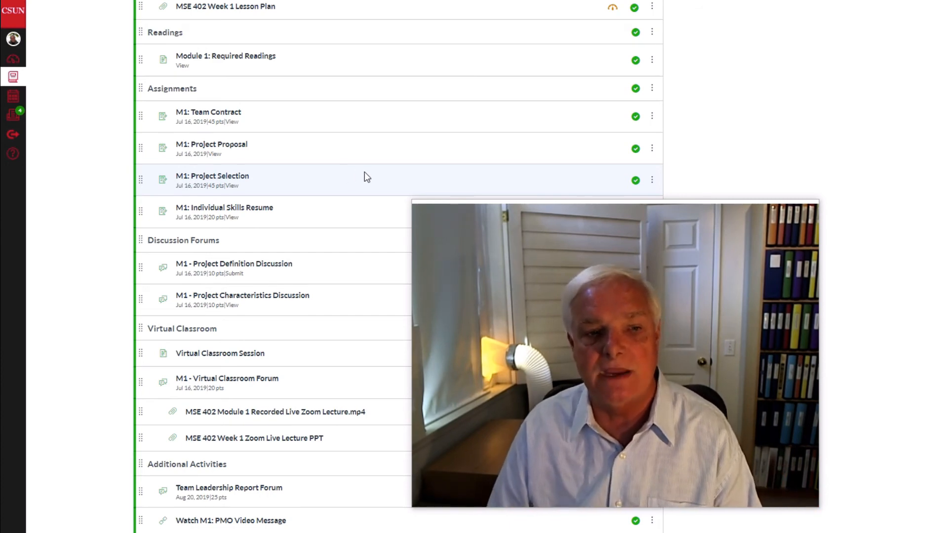
scroll("down", 3)
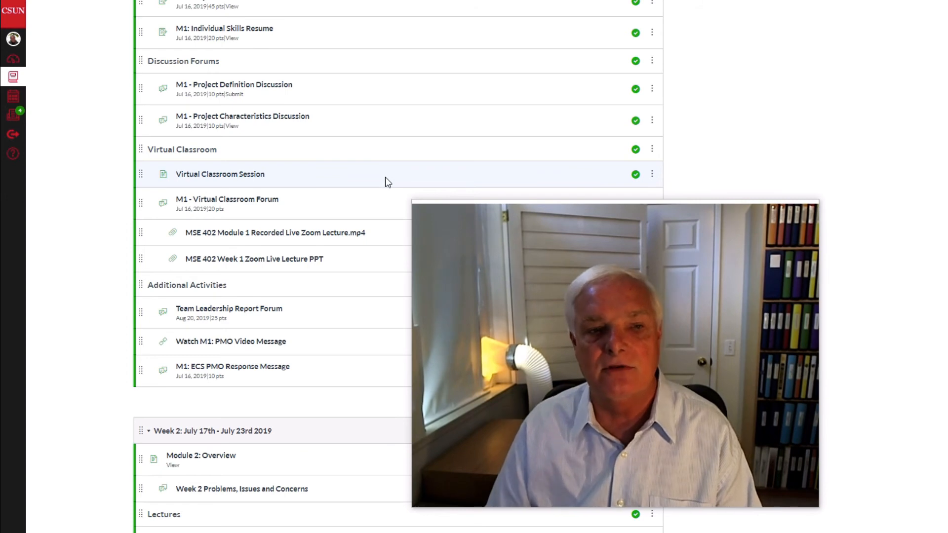
scroll("down", 3)
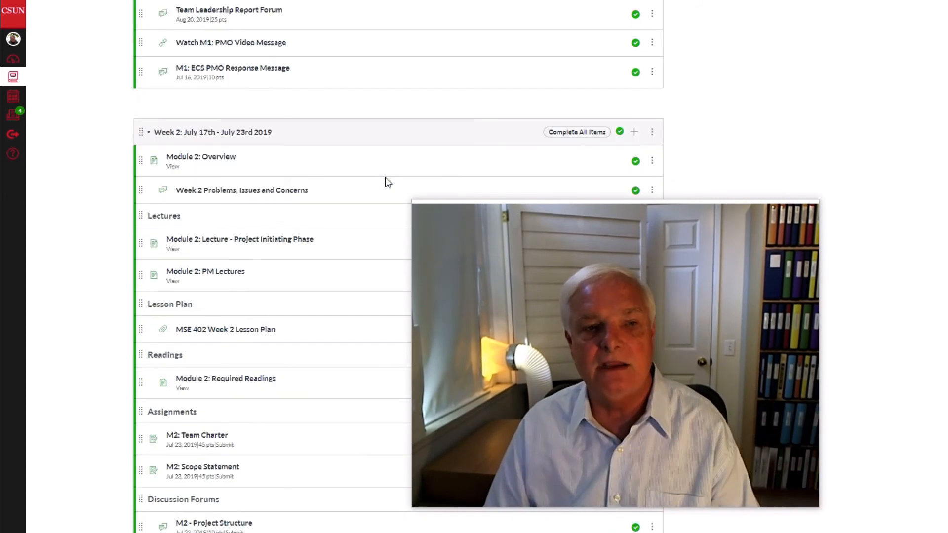
scroll("down", 3)
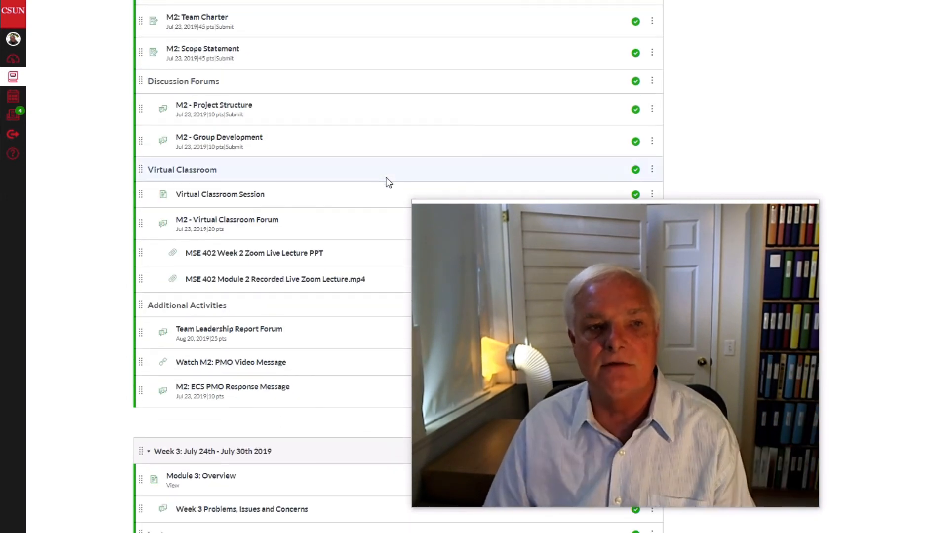
scroll("down", 3)
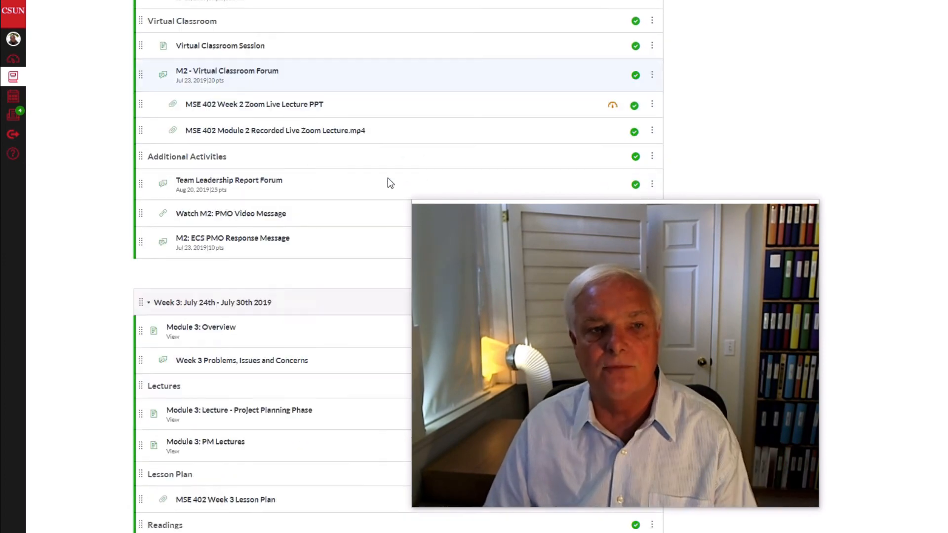
scroll("down", 3)
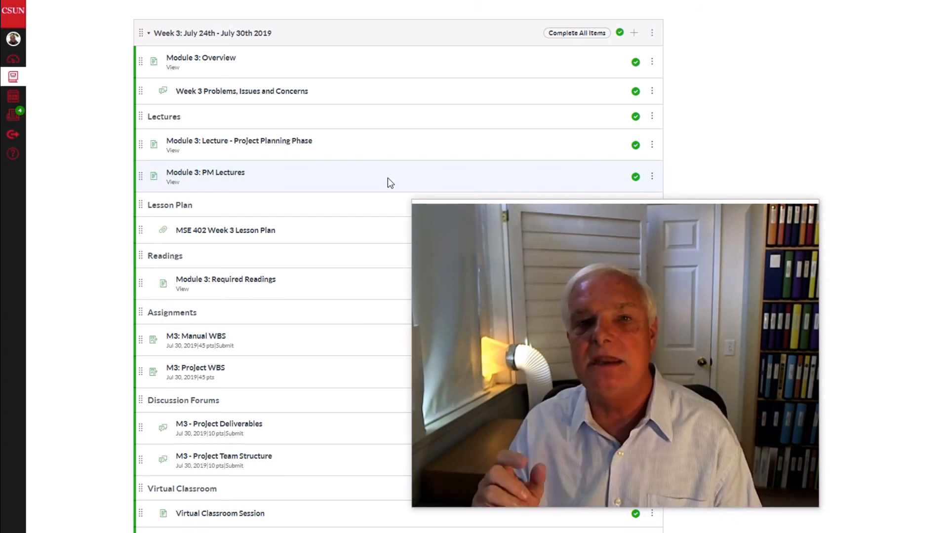
mouse_move(454, 114)
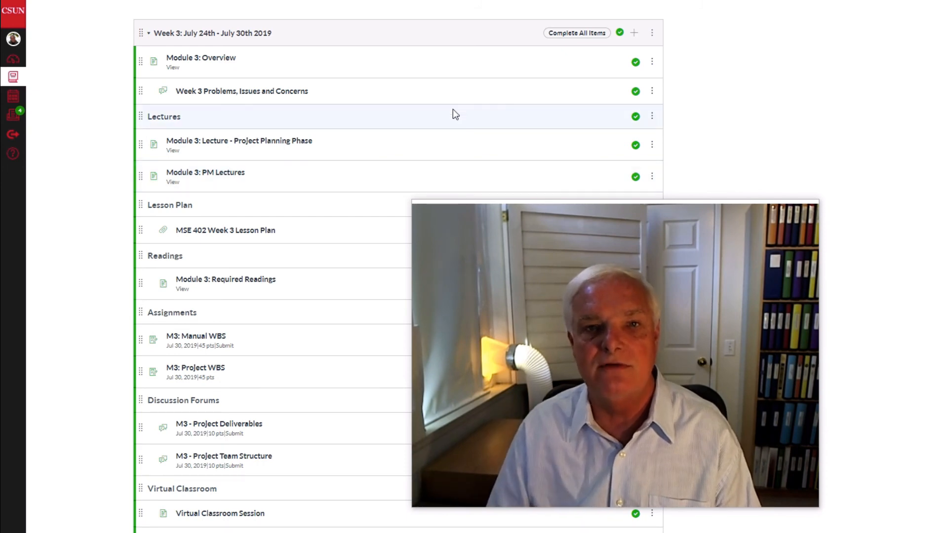
scroll("down", 3)
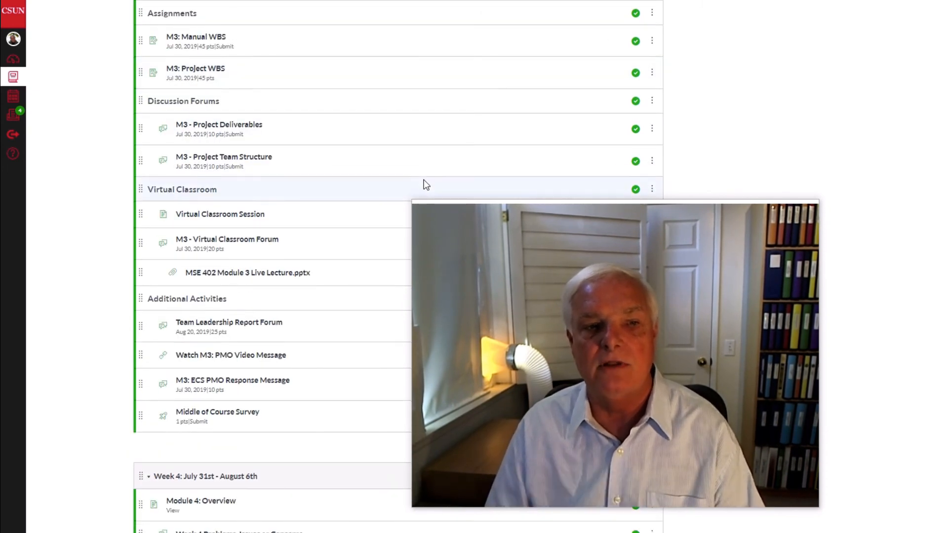
scroll("down", 3)
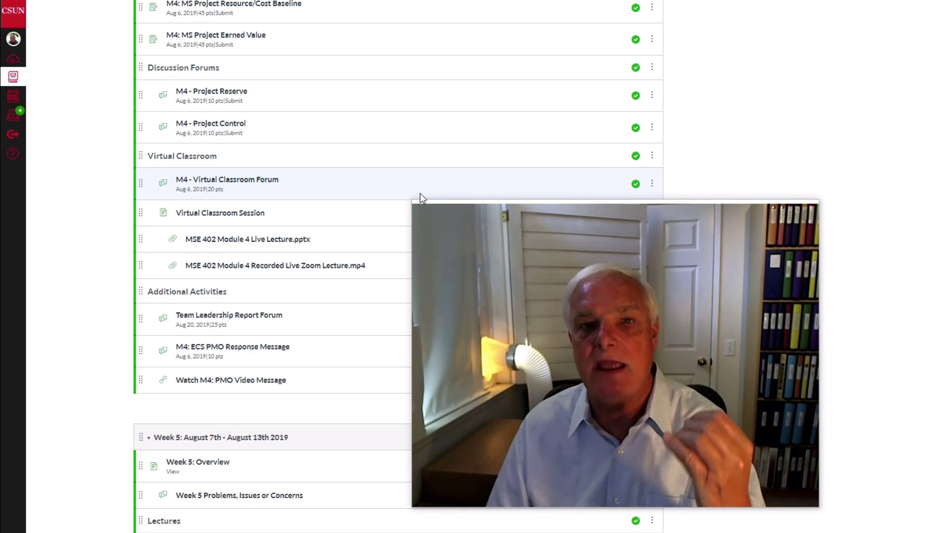